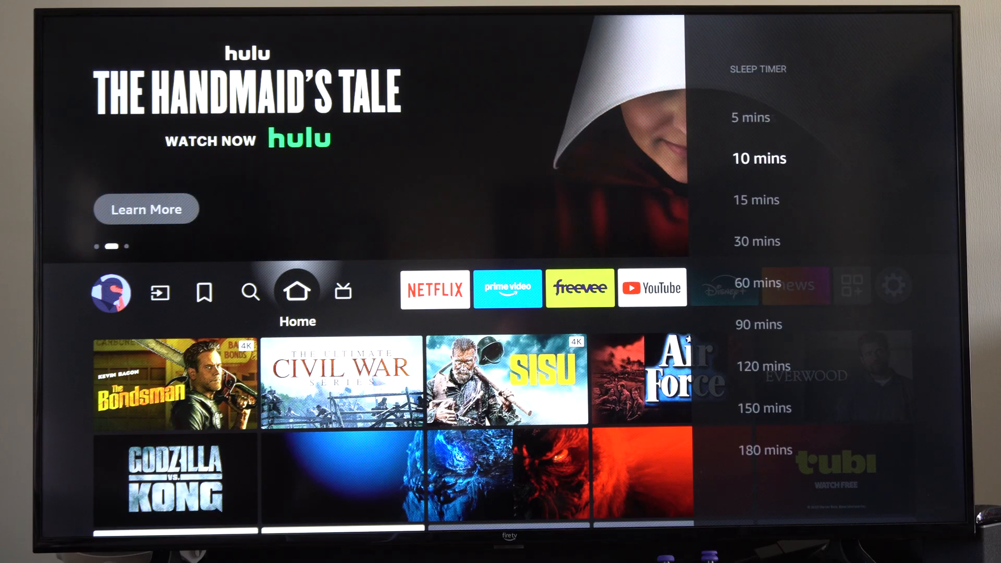
- Choose 10 mins in the Sleep Timer list, returning to Home
{"action": "key", "text": "DOWN"}
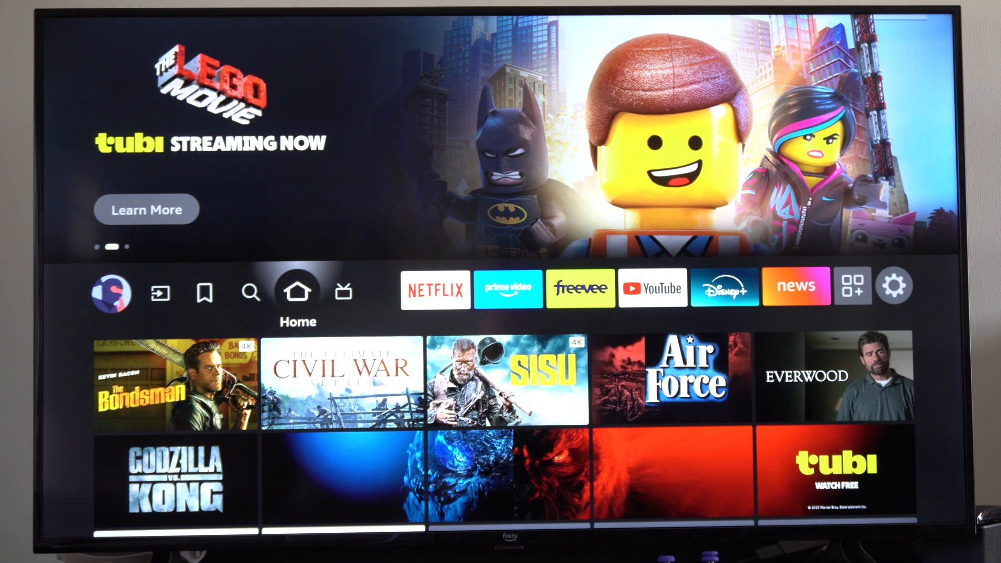
- Reopen the Sleep Timer duration list from the quick menu over Home
{"action": "left_click", "coordinate": [895, 286]}
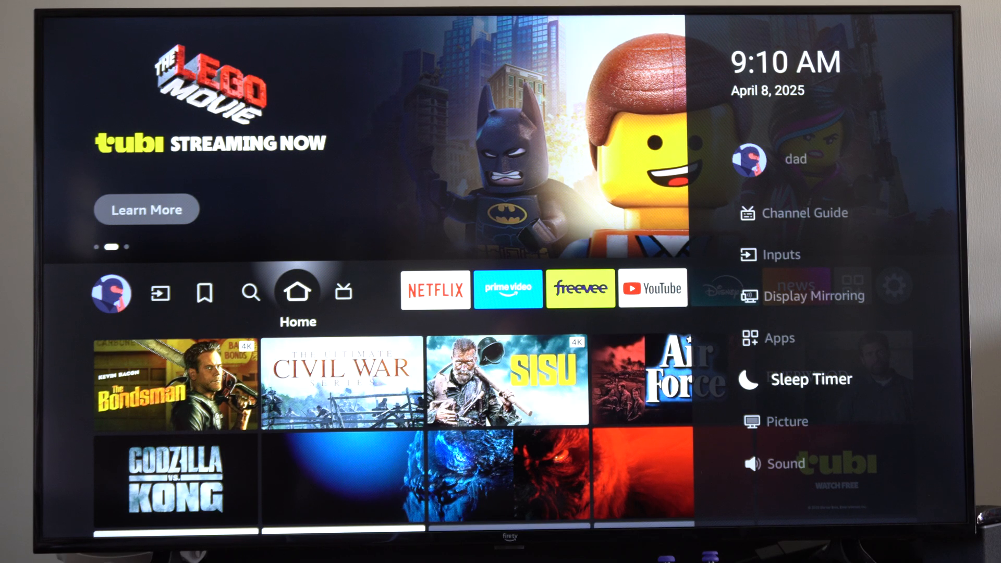
{"action": "left_click", "coordinate": [811, 379]}
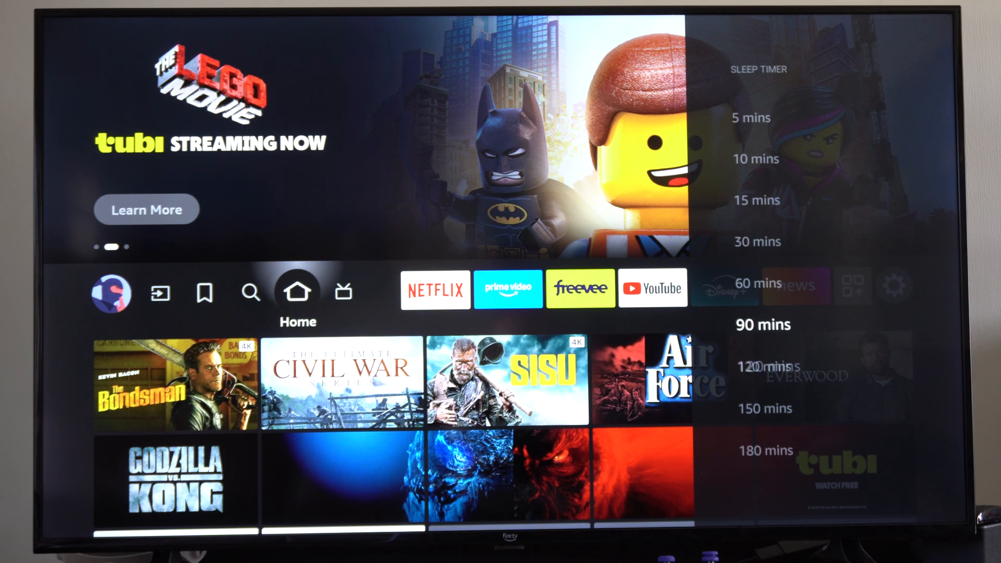